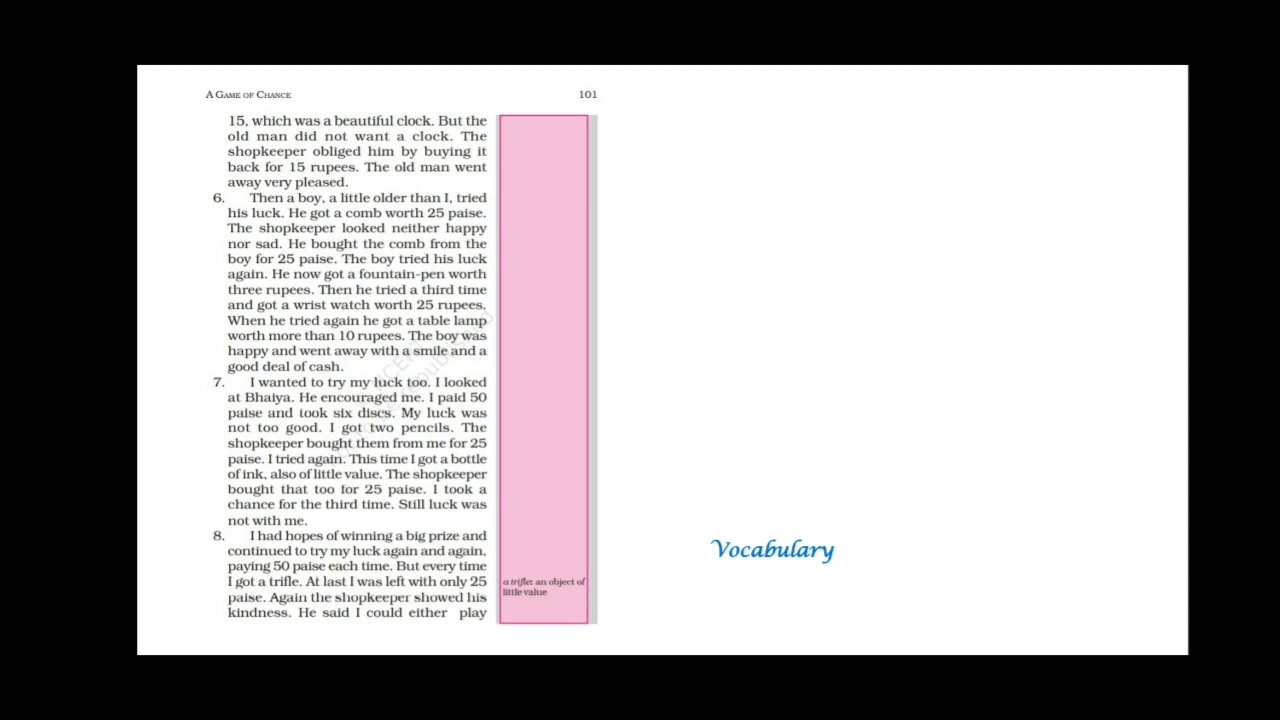
# Step: Advance the animation to underline 'pleased' and reveal its Vocabulary note: happy and impressed
pyautogui.click(319, 182)
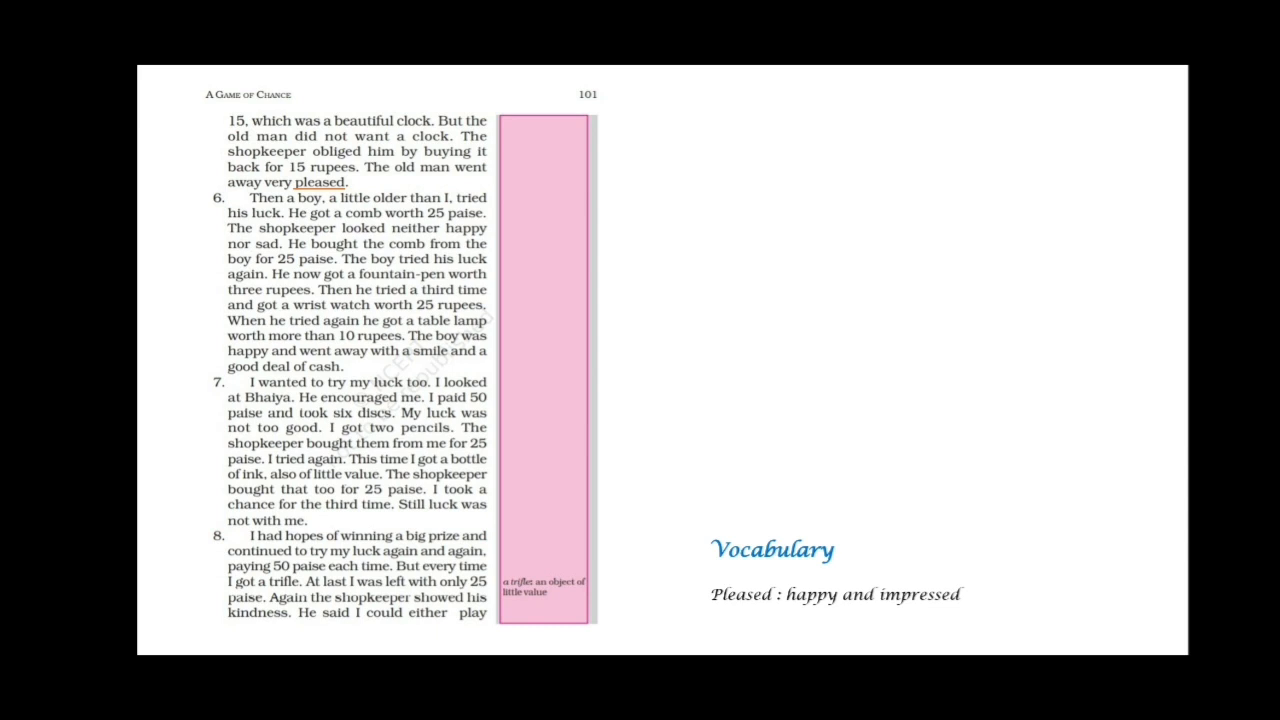